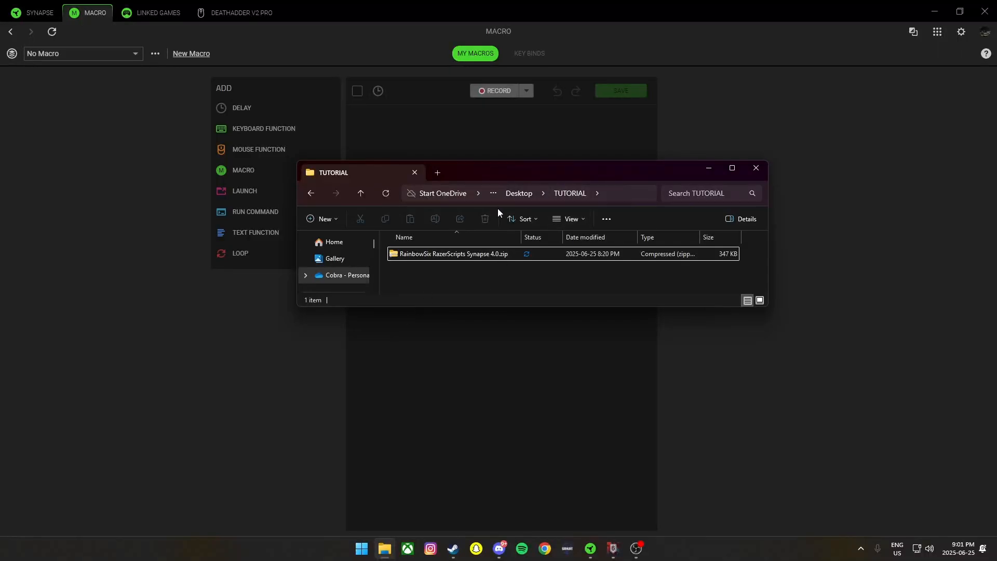
# Step: Extract the RainbowSix RazerScripts Synapse 4.0 zip into the suggested folder
pyautogui.rightClick(452, 253)
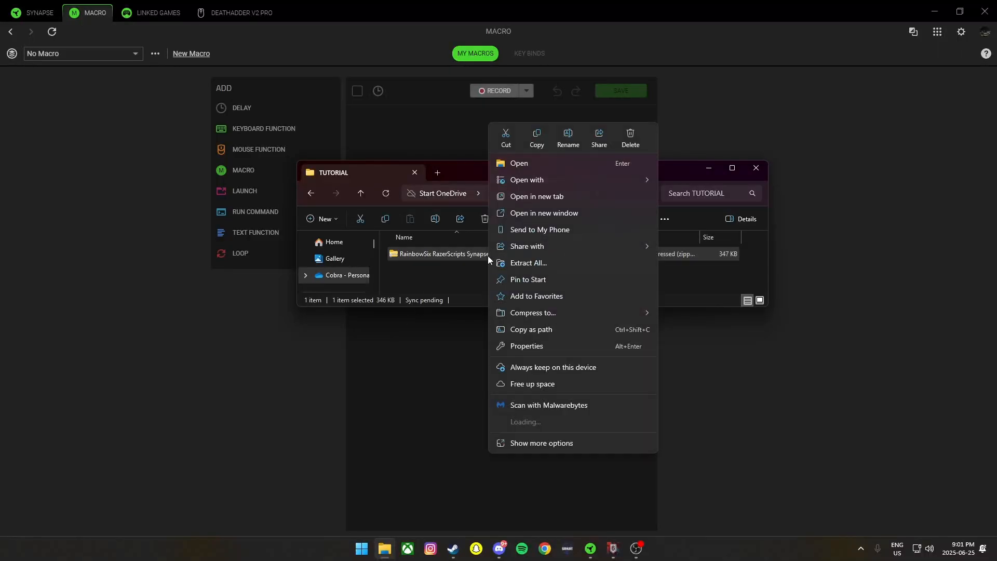
pyautogui.click(527, 265)
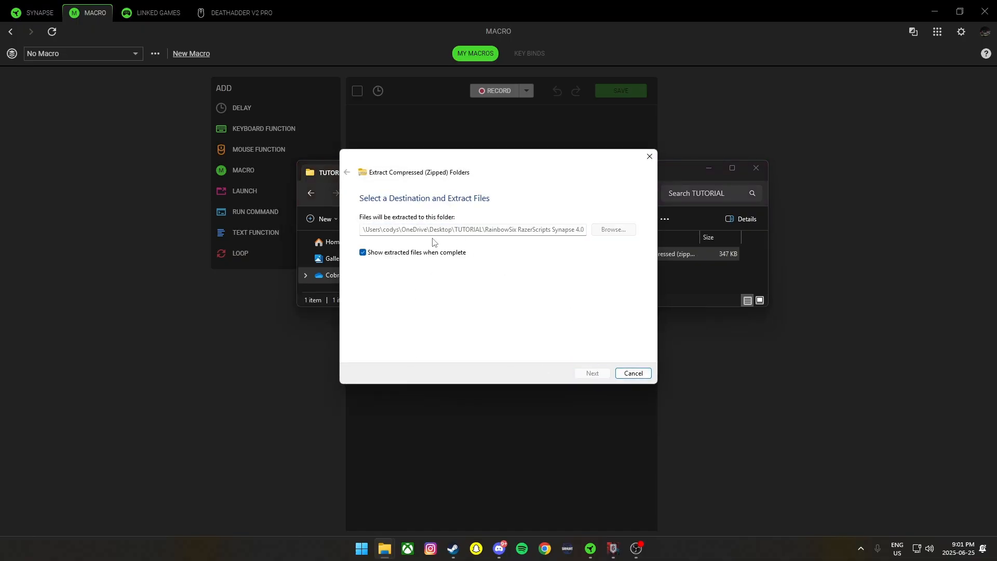
pyautogui.click(591, 376)
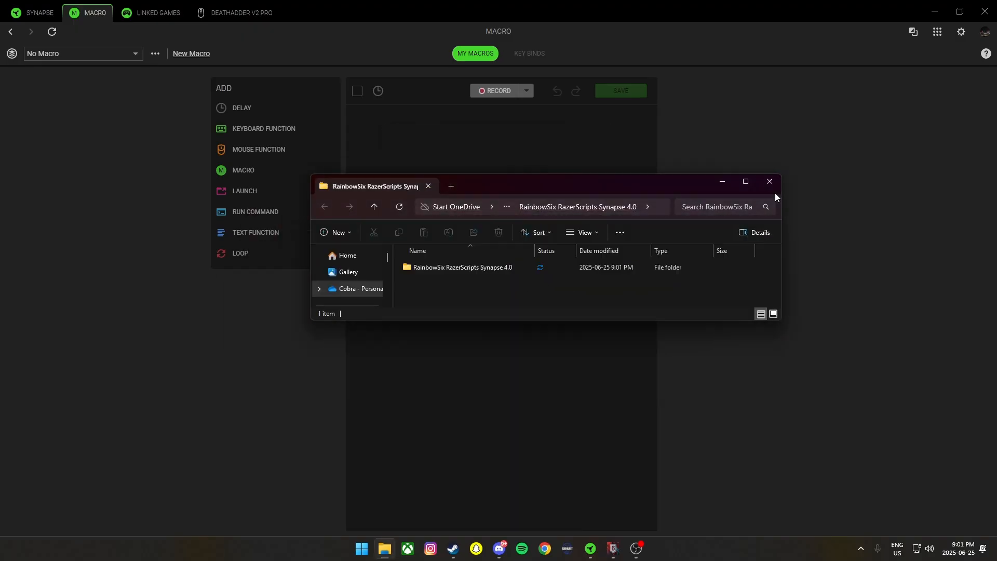
# Step: Start a macro import and browse up into the extracted Scripts folder
pyautogui.click(768, 181)
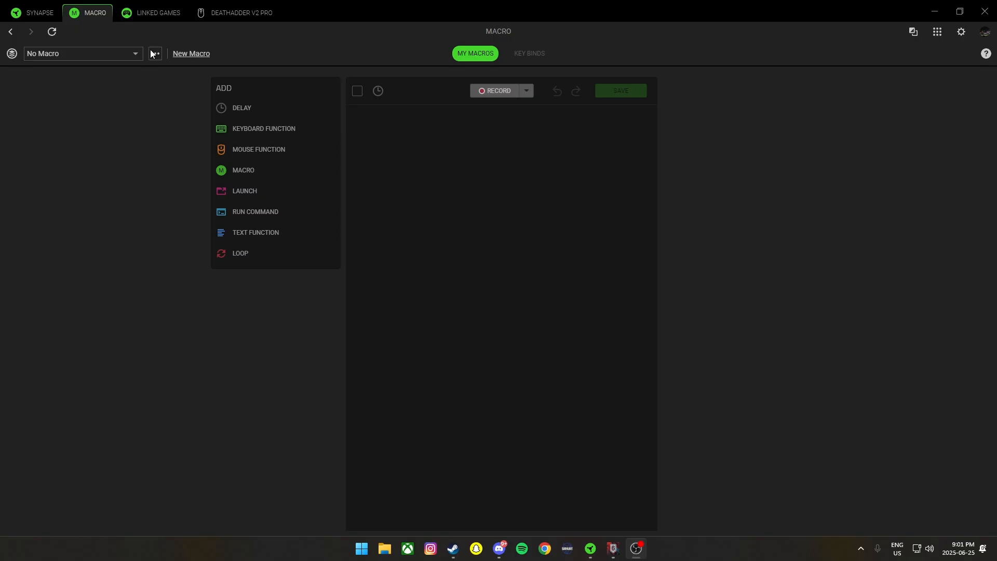
pyautogui.click(154, 53)
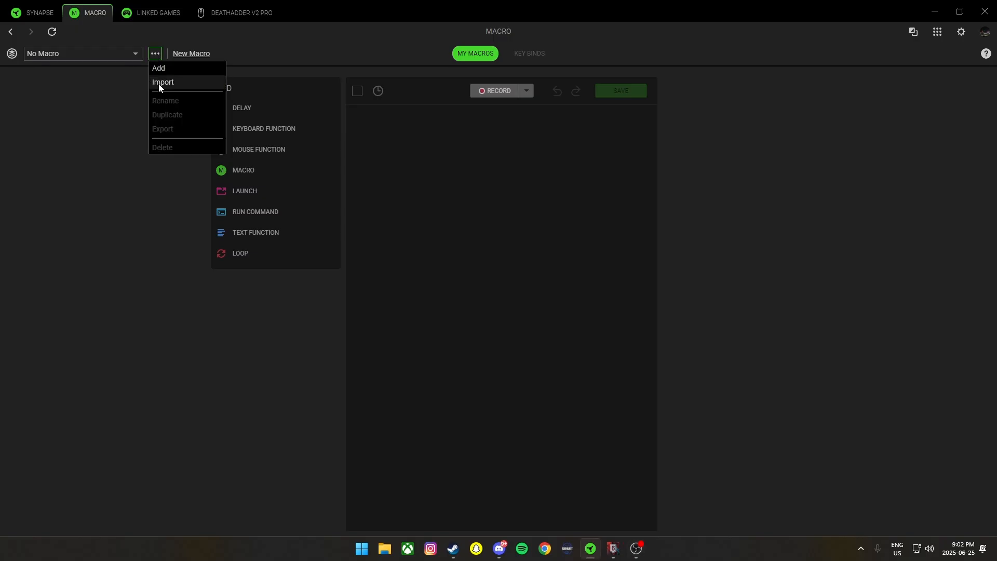
pyautogui.click(163, 82)
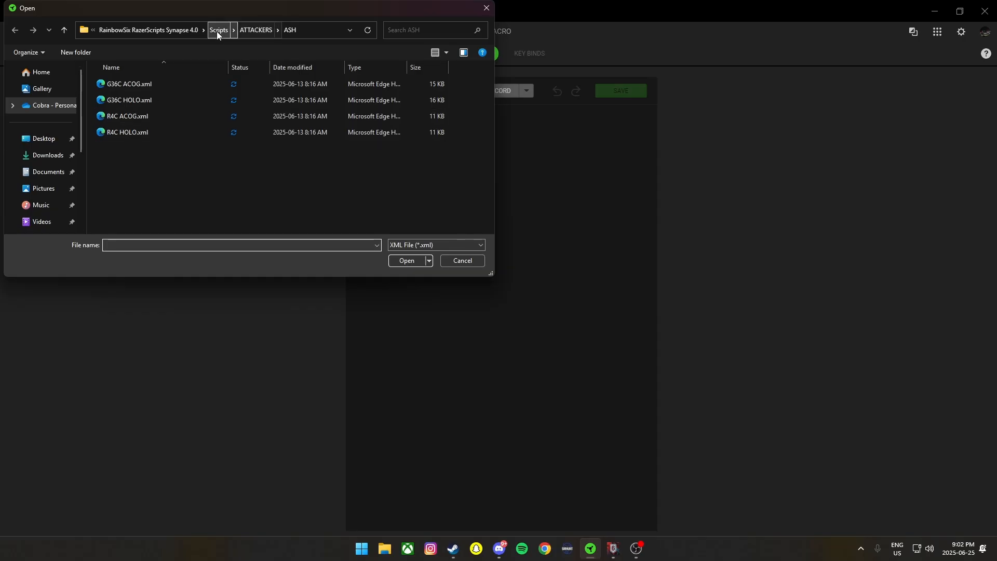
pyautogui.click(218, 30)
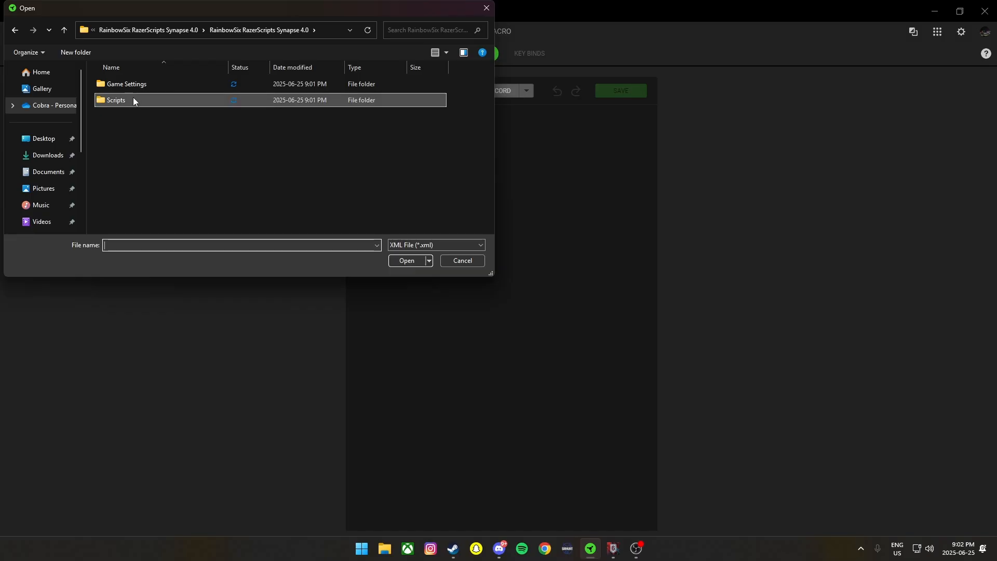
pyautogui.doubleClick(115, 100)
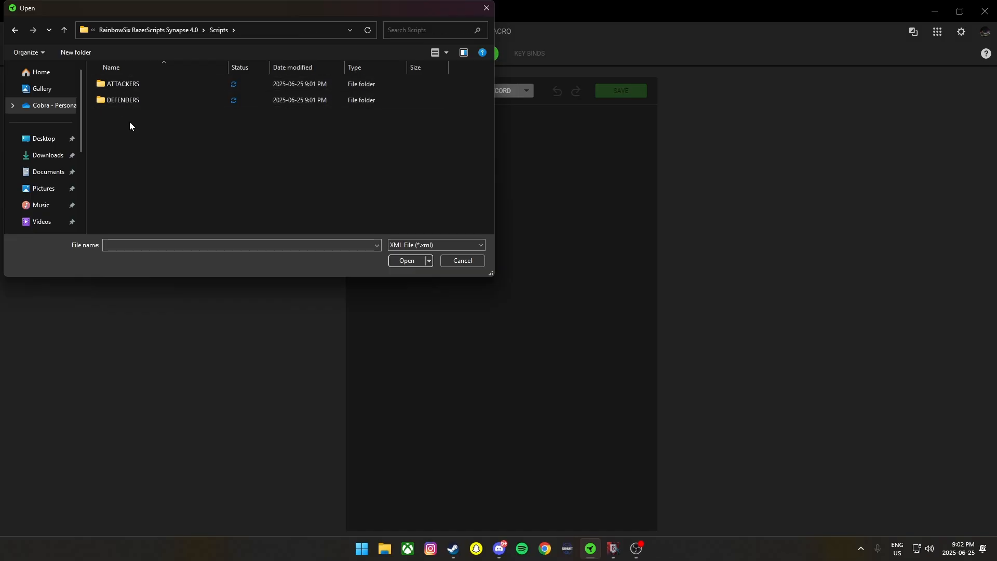
# Step: Import R4C ACOG.xml from the ATTACKERS > ASH folder
pyautogui.doubleClick(123, 83)
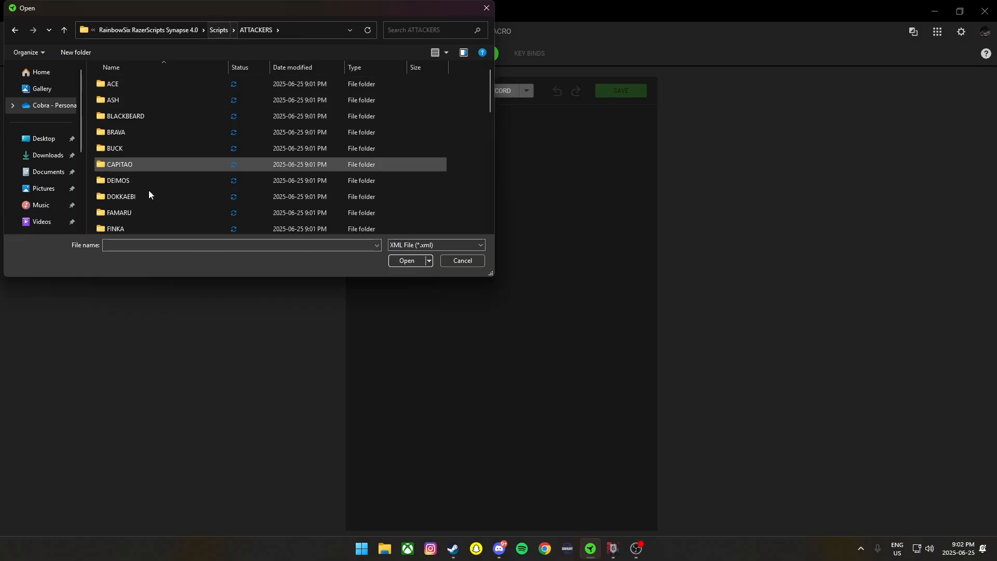
pyautogui.scroll(-3)
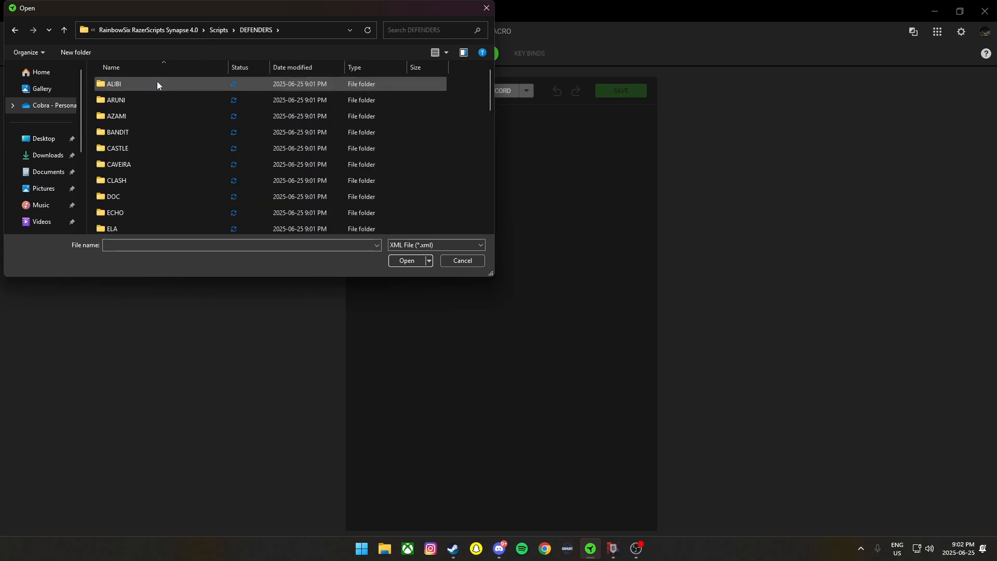
pyautogui.click(14, 31)
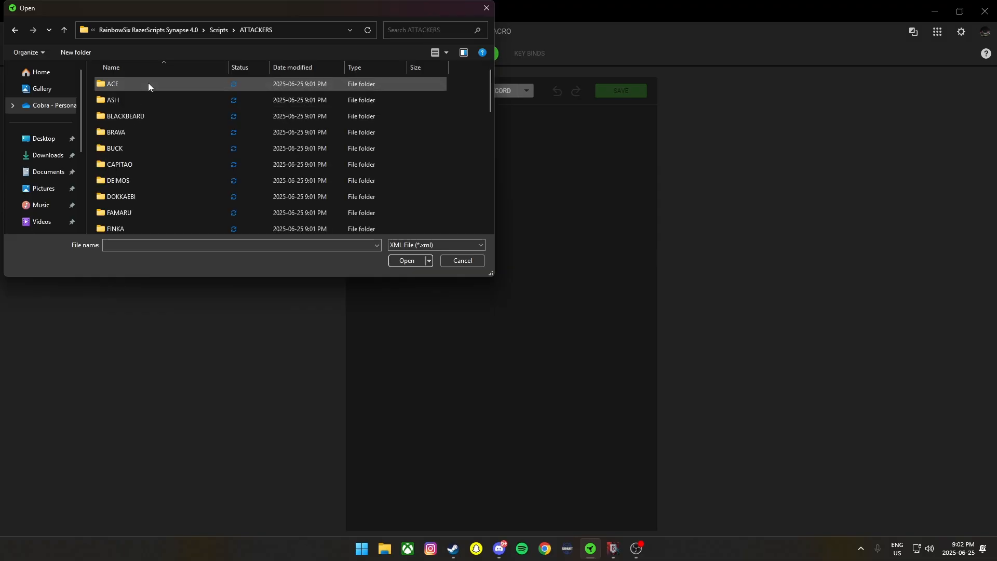
pyautogui.doubleClick(112, 100)
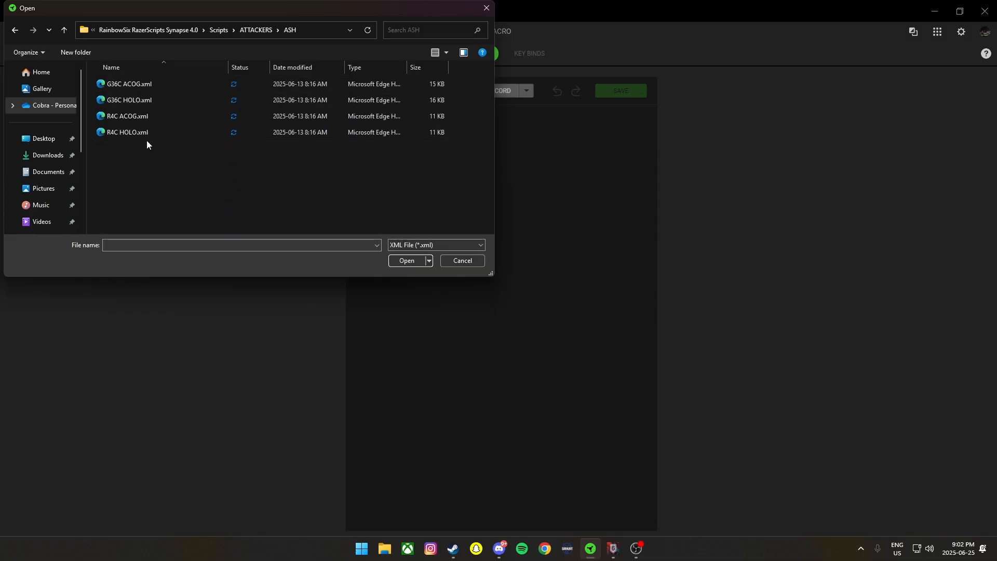
pyautogui.click(127, 115)
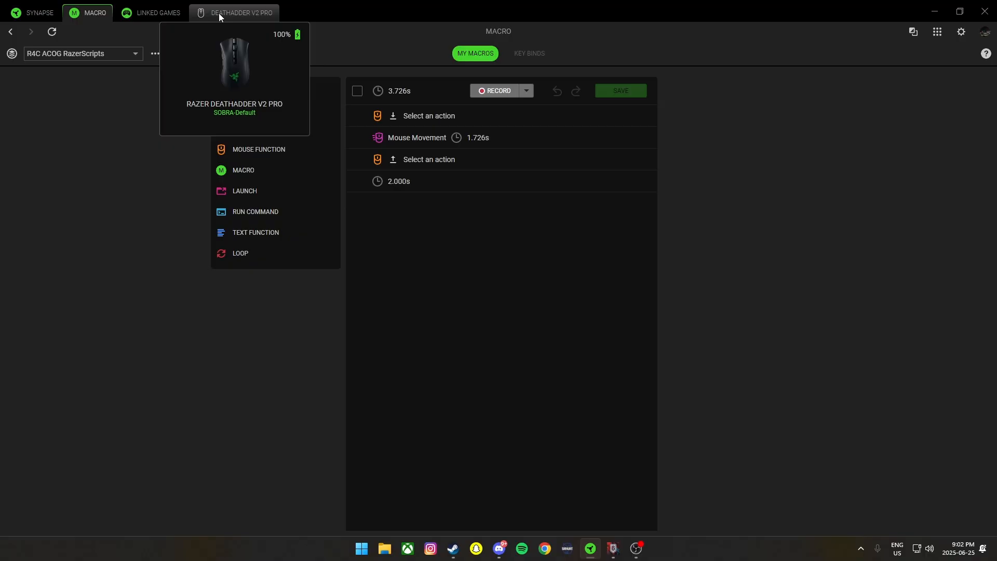
# Step: On the DeathAdder V2 Pro, remap Mouse Button 5 to Left Click
pyautogui.click(240, 12)
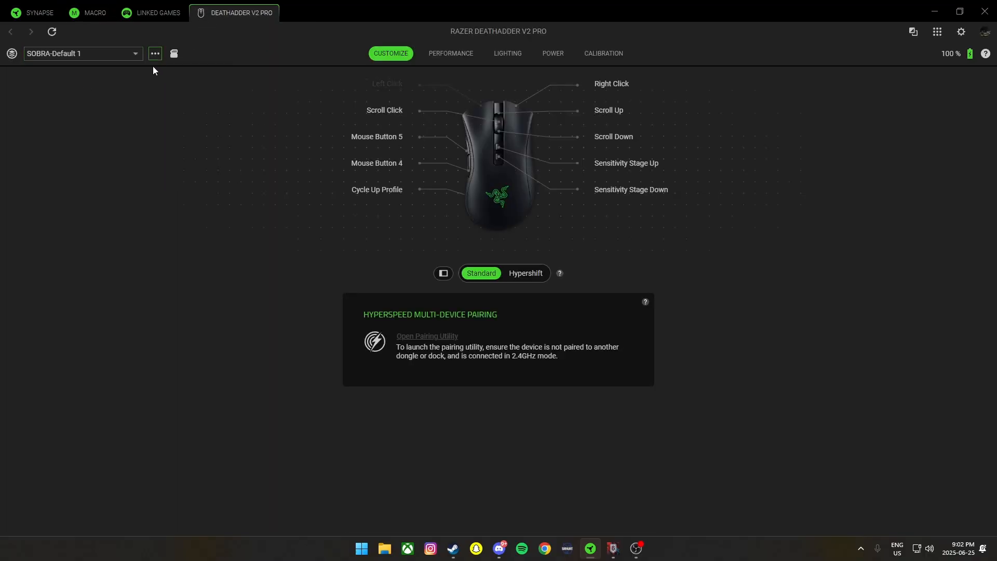
pyautogui.moveTo(308, 134)
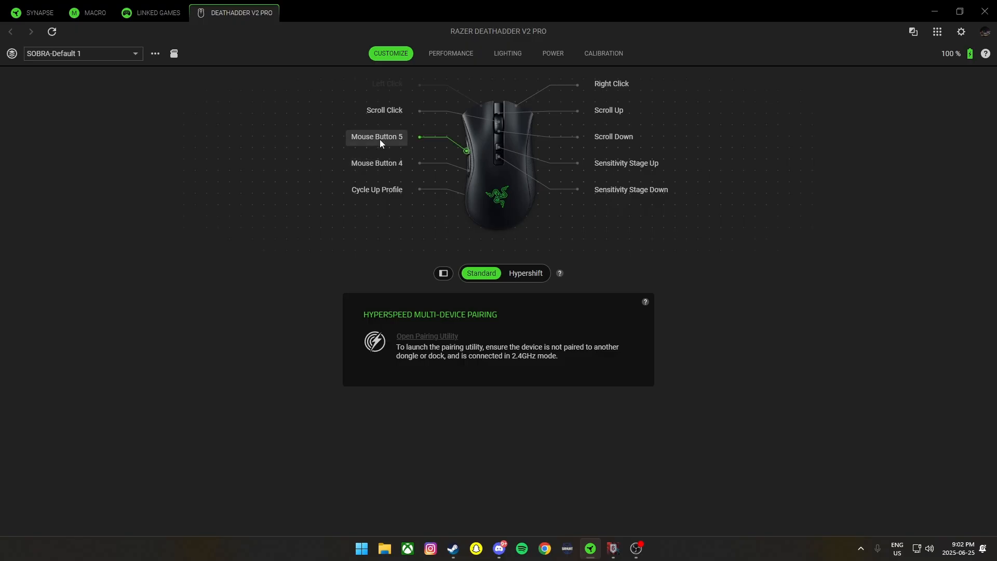
pyautogui.click(376, 136)
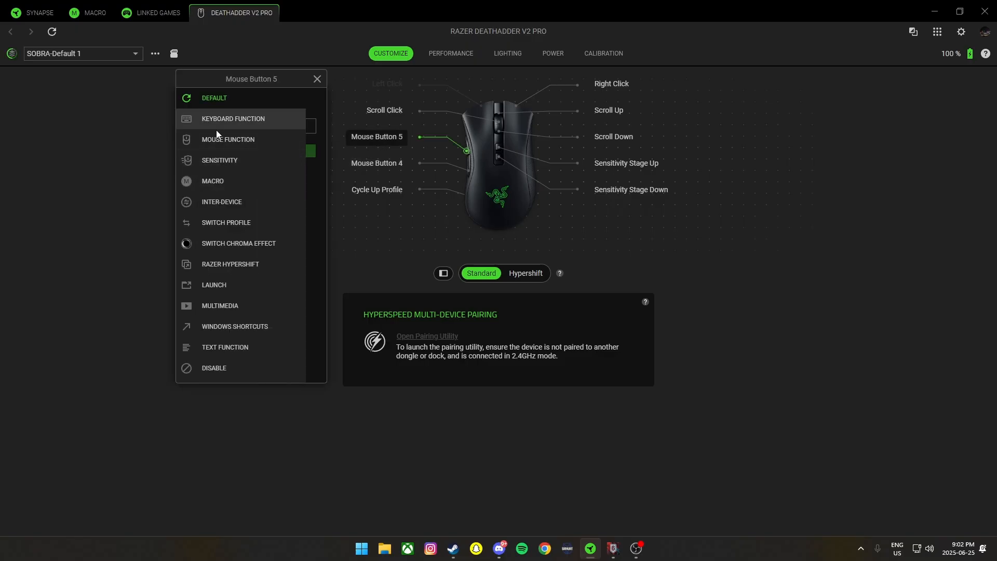
pyautogui.click(214, 97)
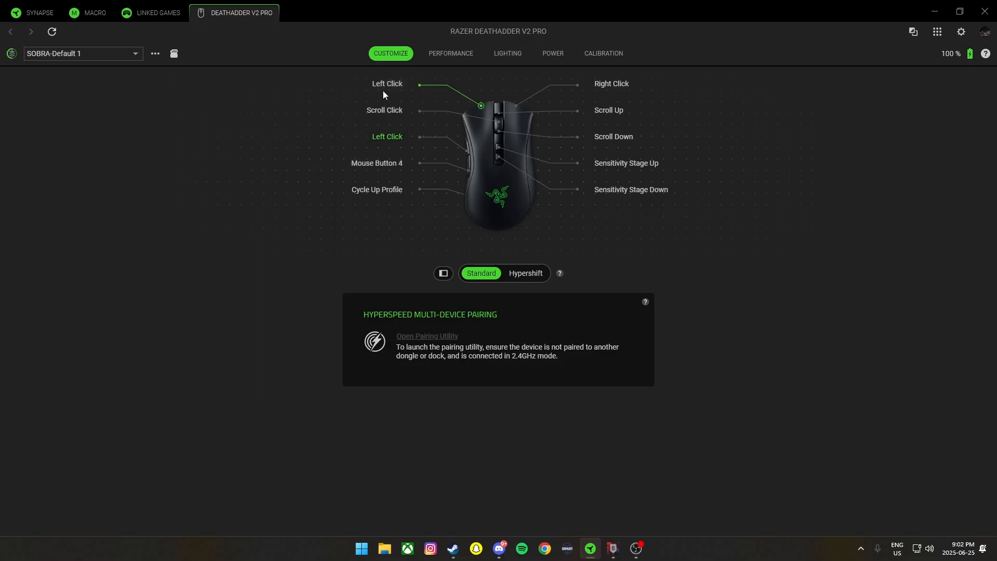
# Step: Assign Left Click to the R4C ACOG macro, playing while the key is pressed, and save
pyautogui.click(386, 83)
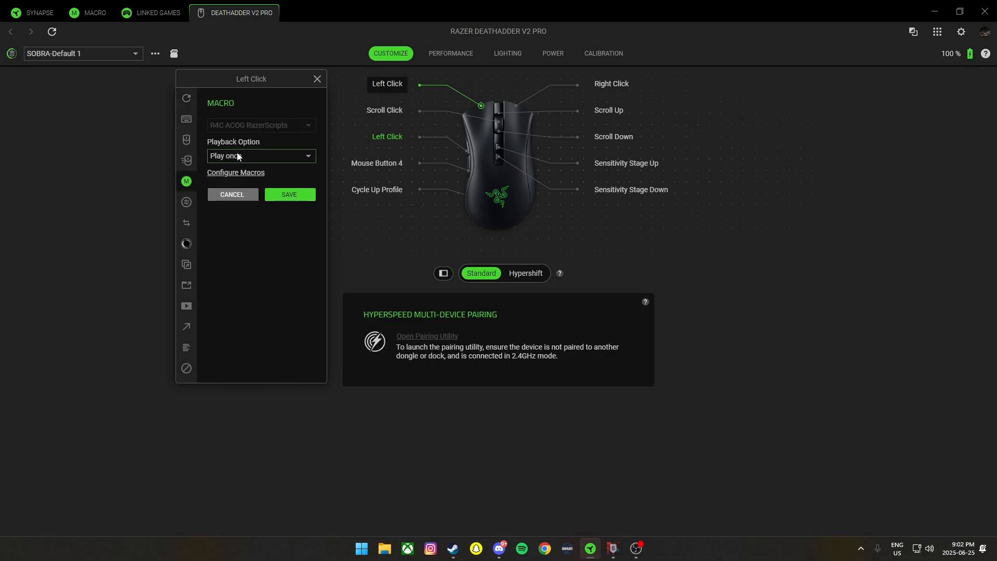
pyautogui.click(261, 156)
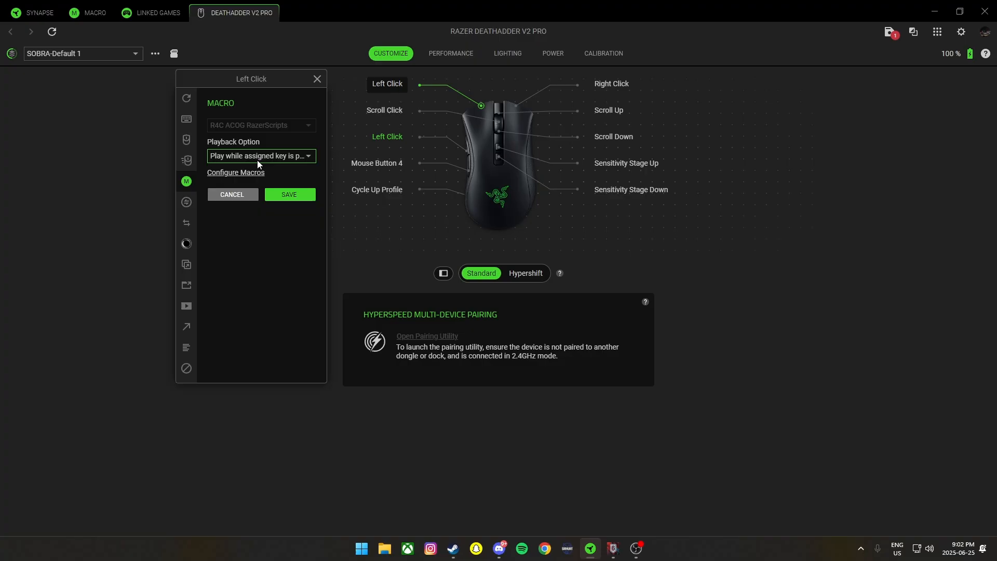
pyautogui.click(288, 194)
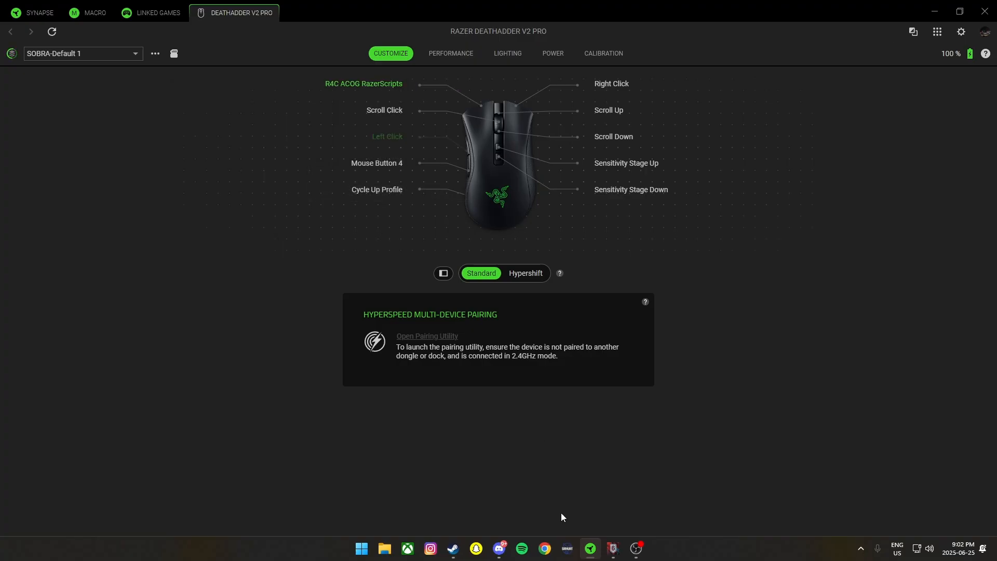
pyautogui.moveTo(611, 550)
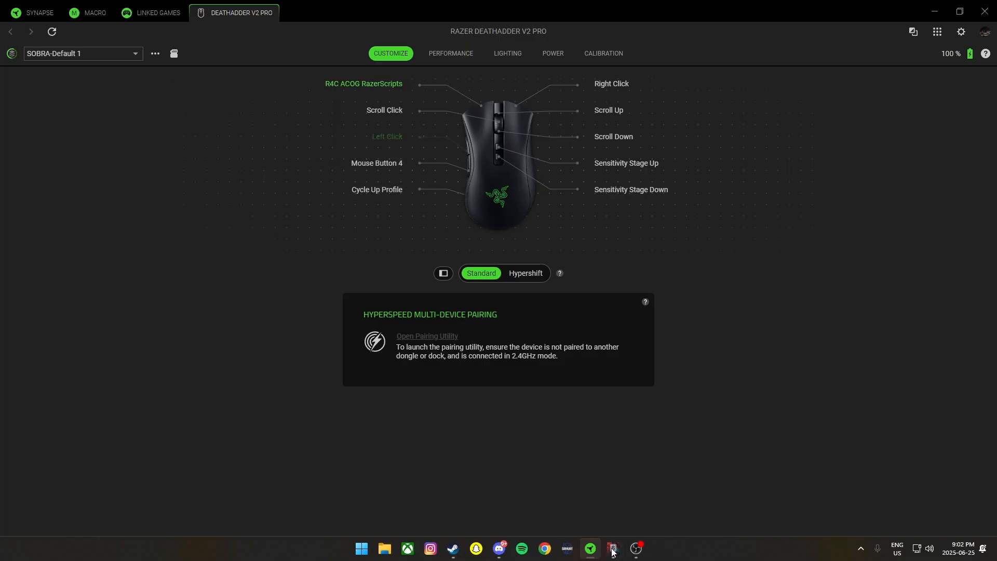
# Step: Set Controls sensitivity to 15 and Advanced ADS with 2.5x at 65, then close
pyautogui.click(589, 547)
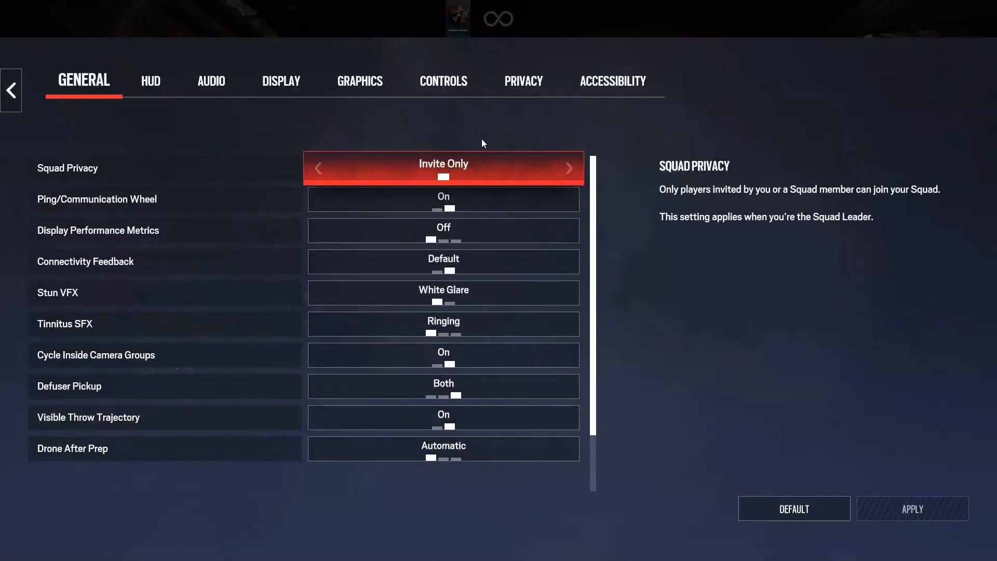
pyautogui.click(442, 81)
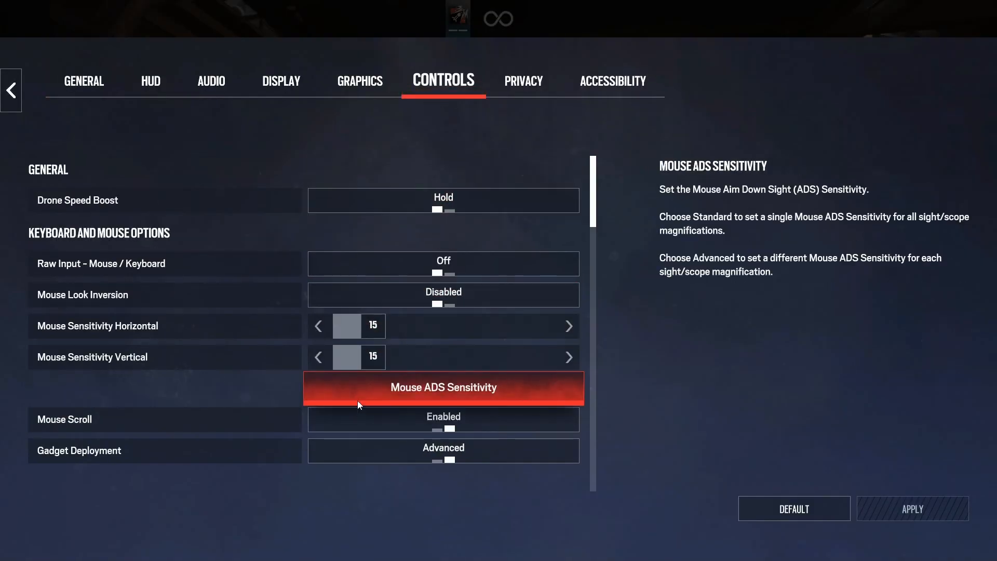
pyautogui.click(443, 387)
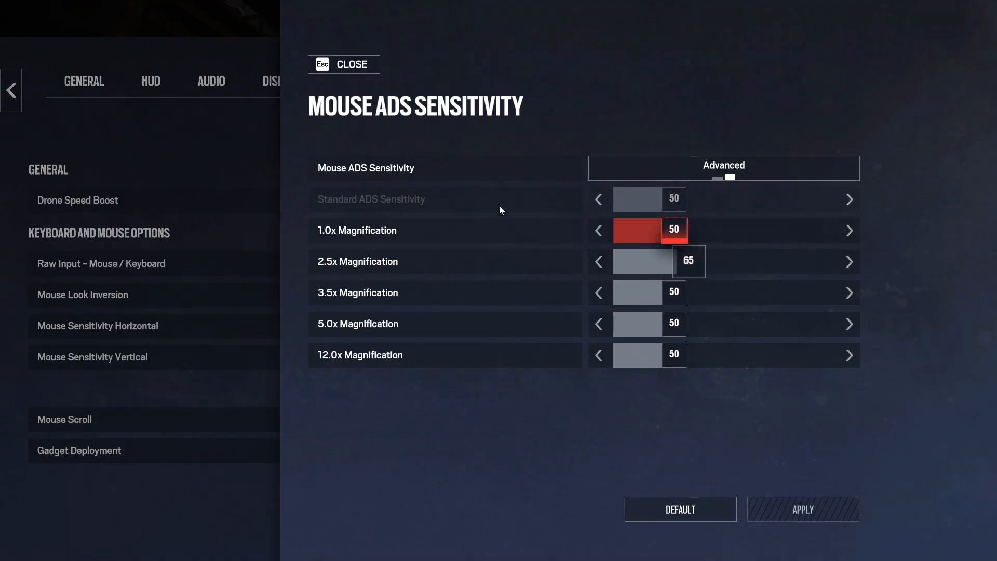
pyautogui.click(343, 65)
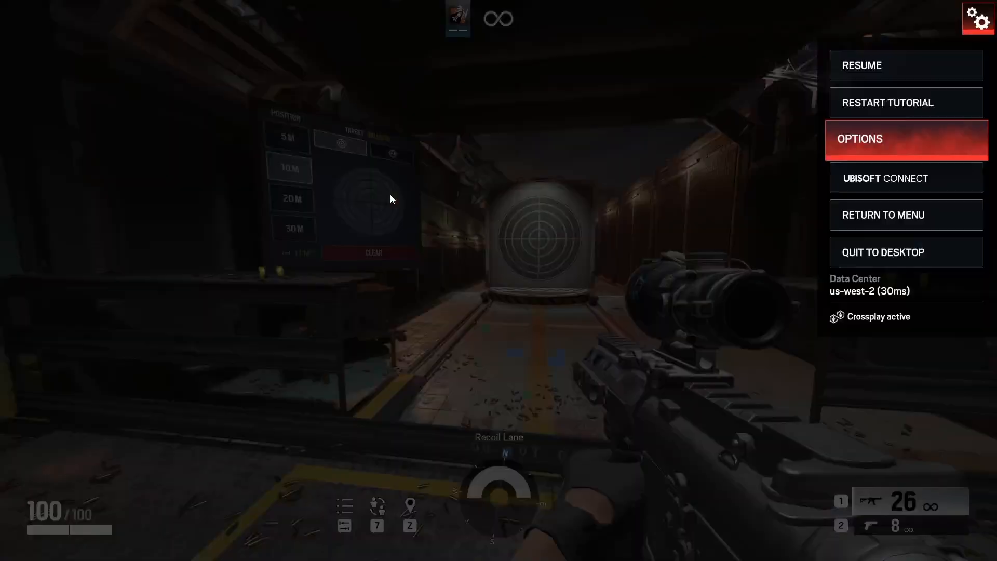
# Step: Pick Ash from operator selection, keeping her R4-C with Magnified B scope
pyautogui.click(861, 64)
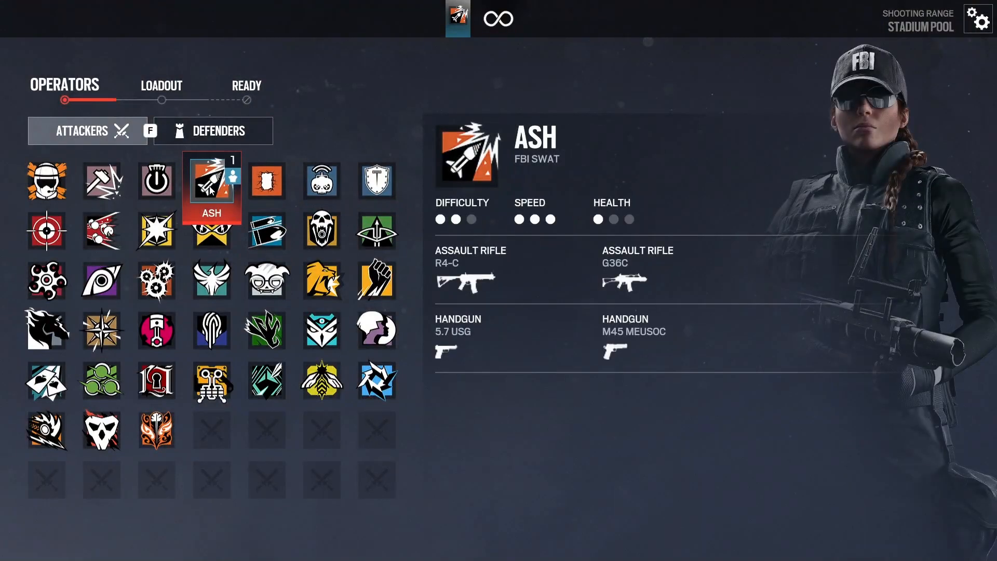
pyautogui.click(161, 84)
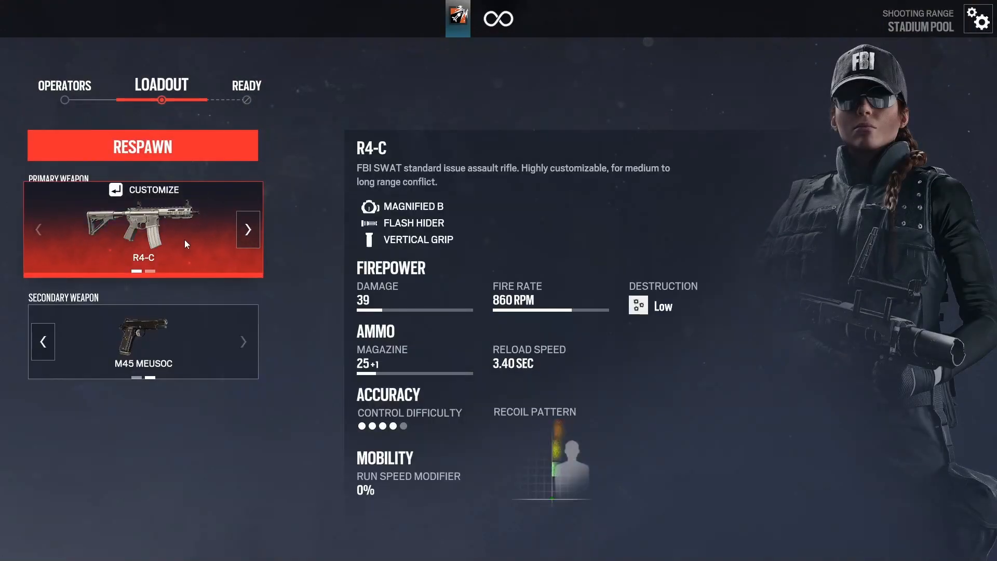